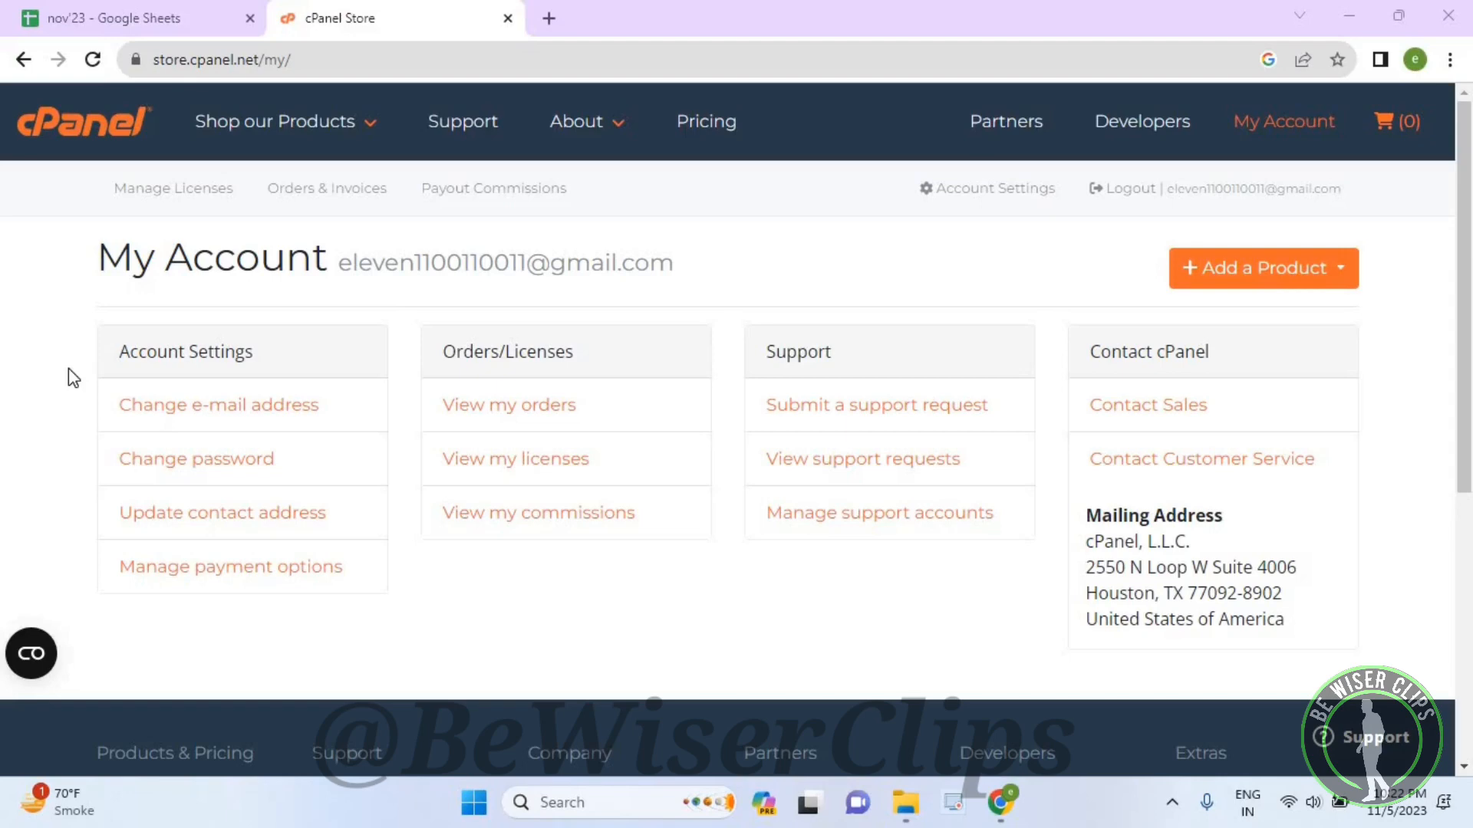
{"action": "mouse_move", "coordinate": [843, 107]}
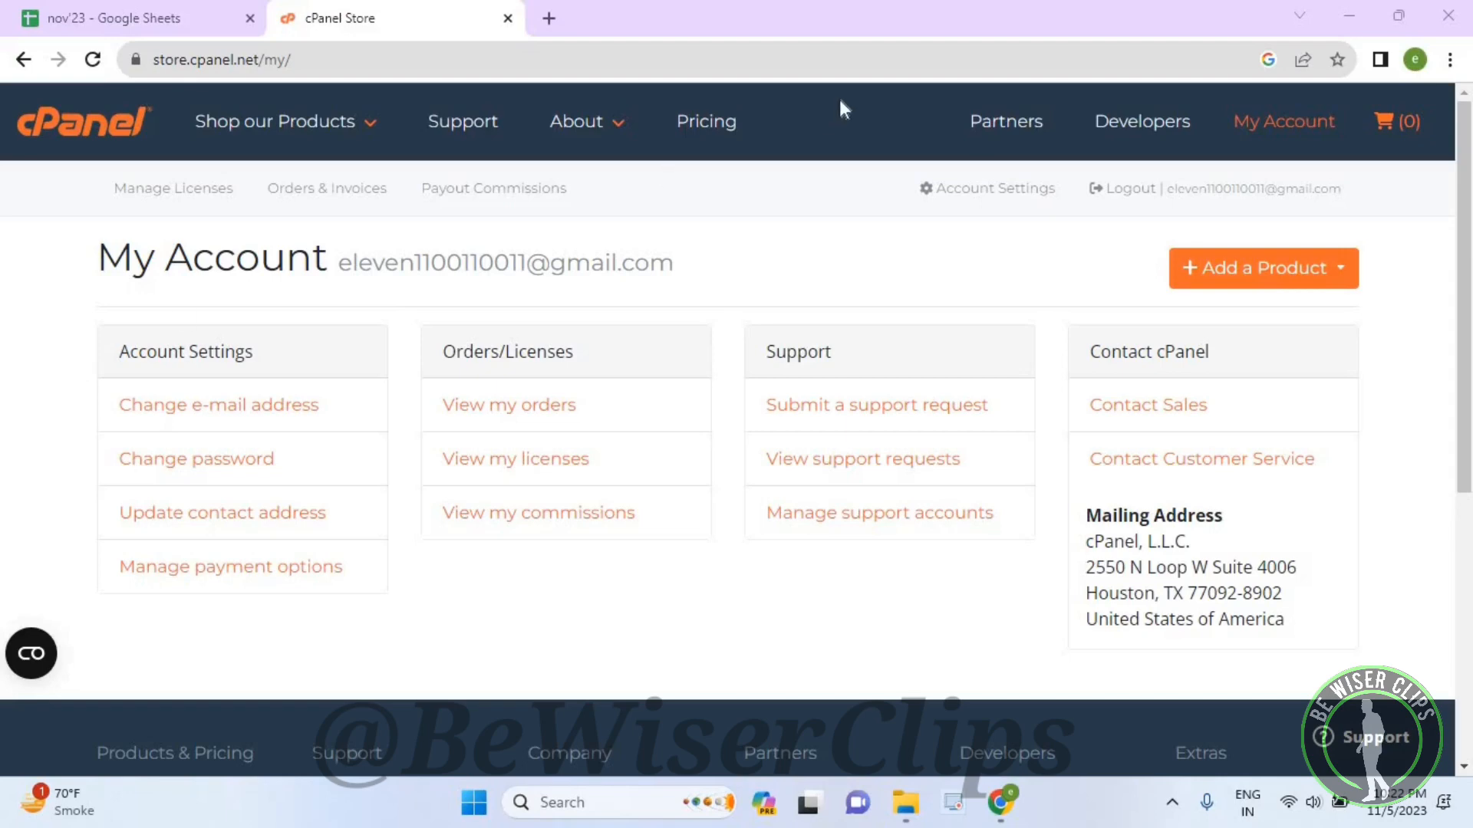
In Account Settings' contact information form, switch State/Province/Region from Alabama to Texas.
{"action": "left_click", "coordinate": [217, 405]}
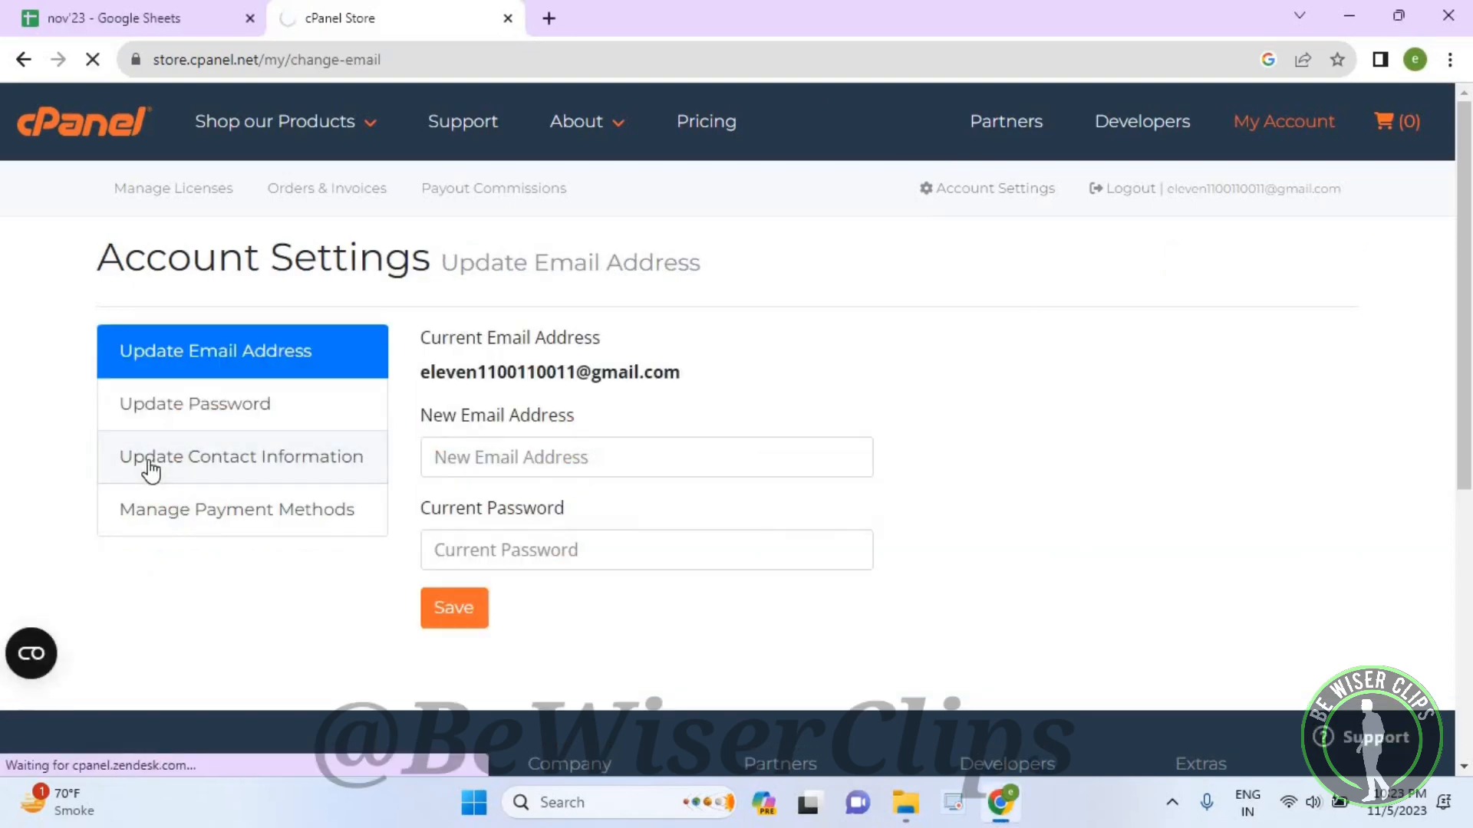
{"action": "left_click", "coordinate": [242, 457]}
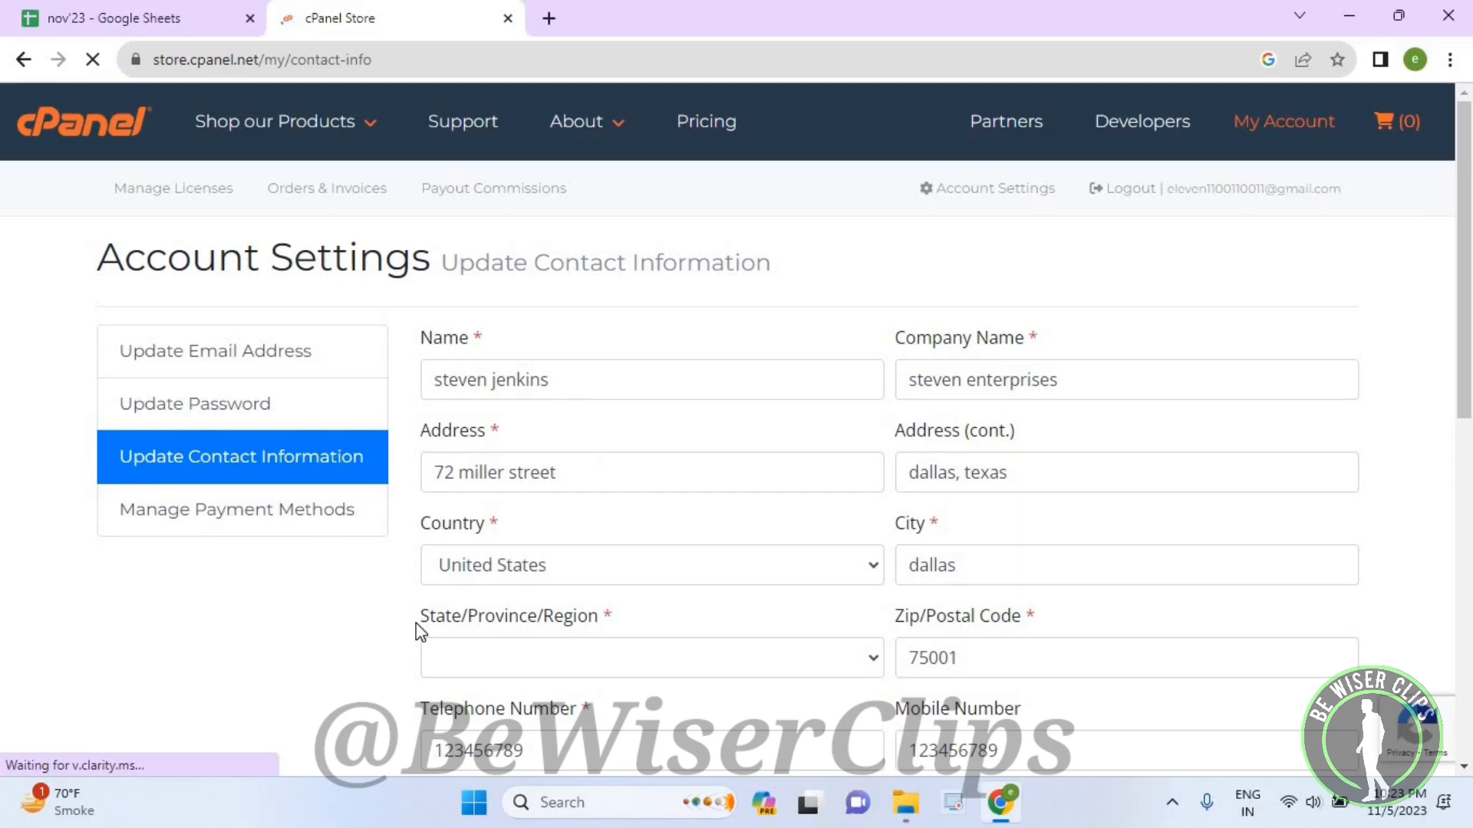
{"action": "left_click", "coordinate": [649, 657]}
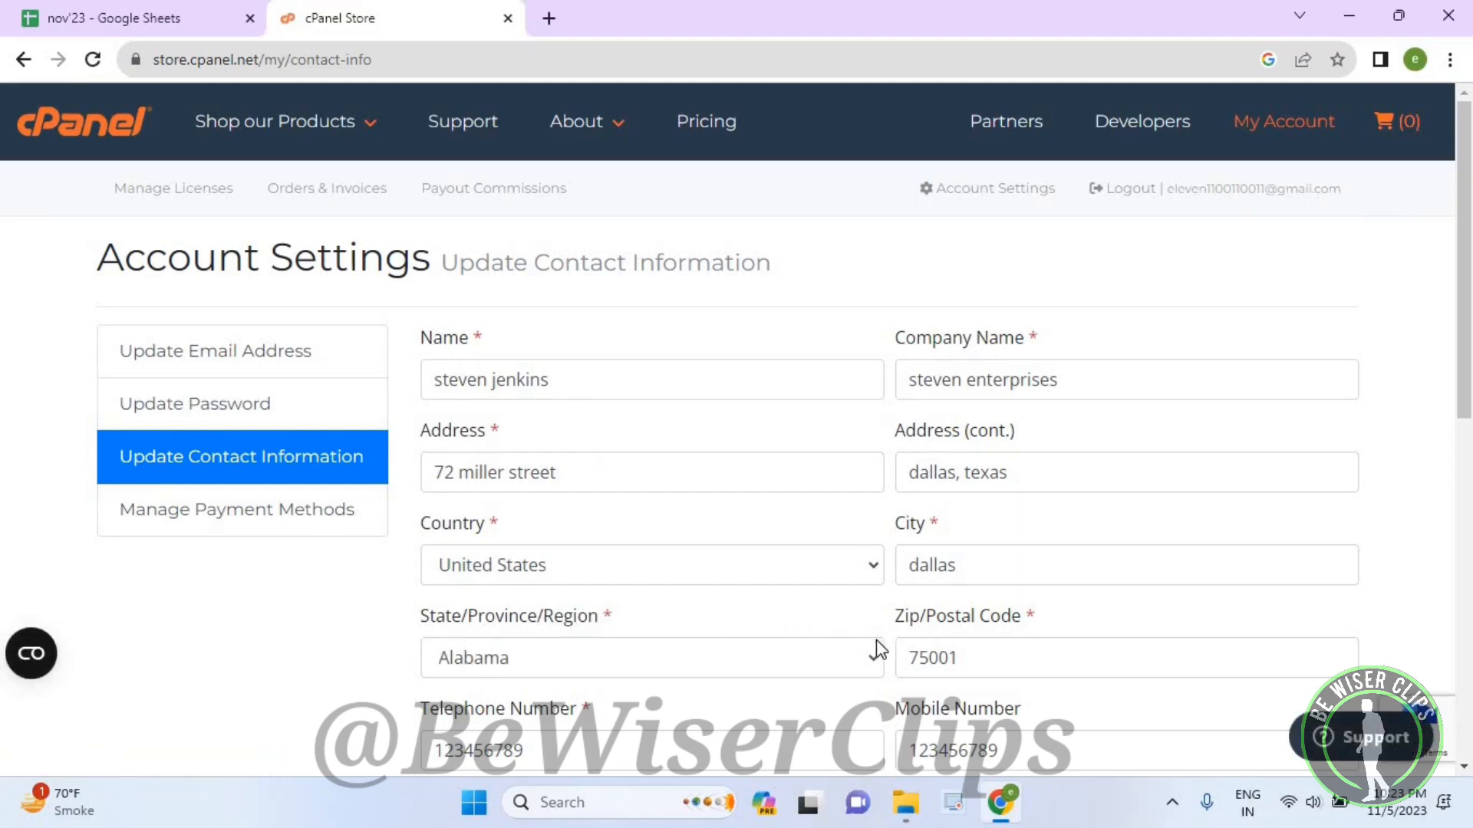
{"action": "left_click", "coordinate": [652, 658]}
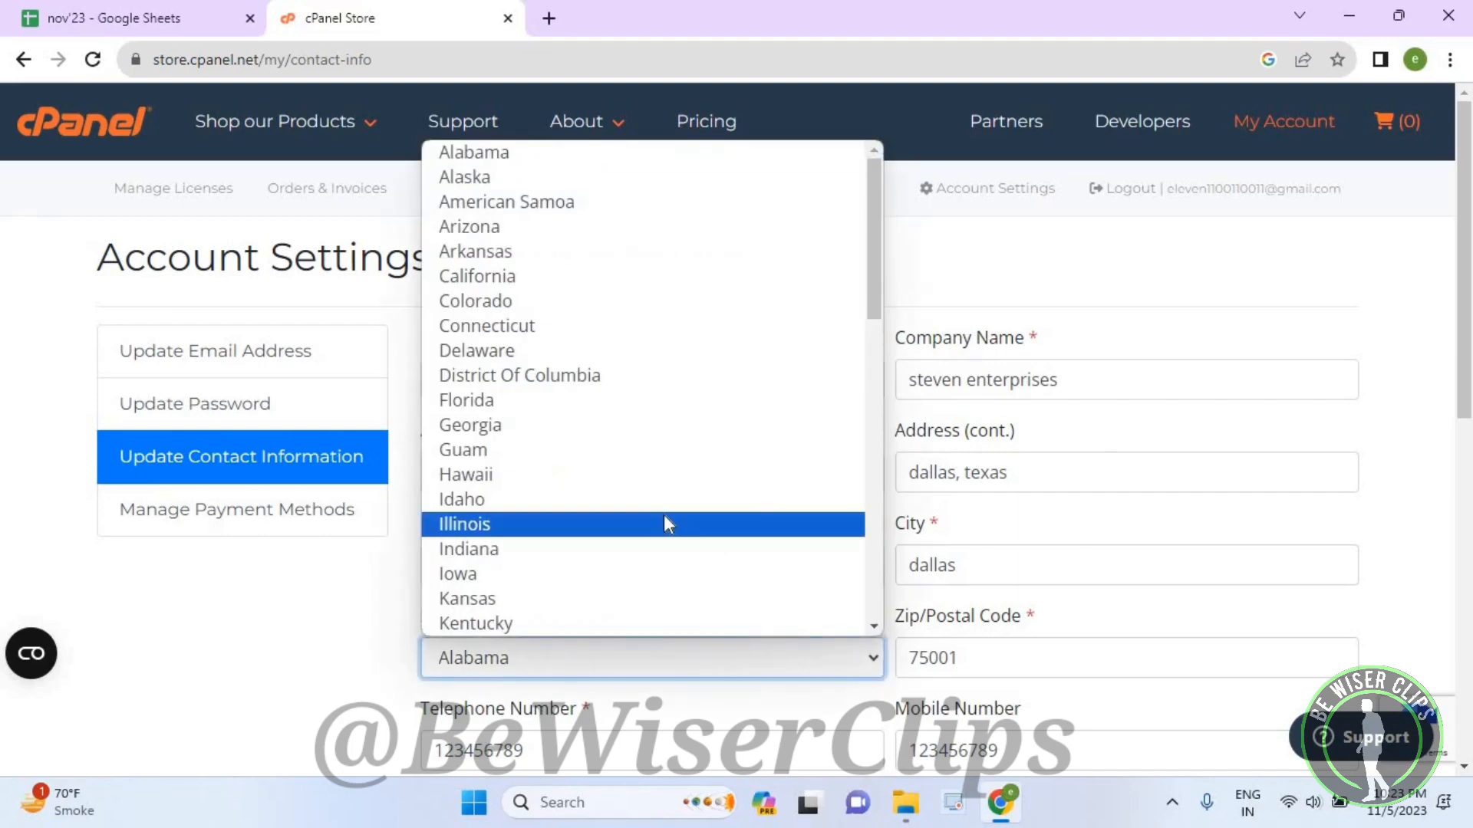
{"action": "scroll", "scroll_direction": "down", "scroll_amount": 3}
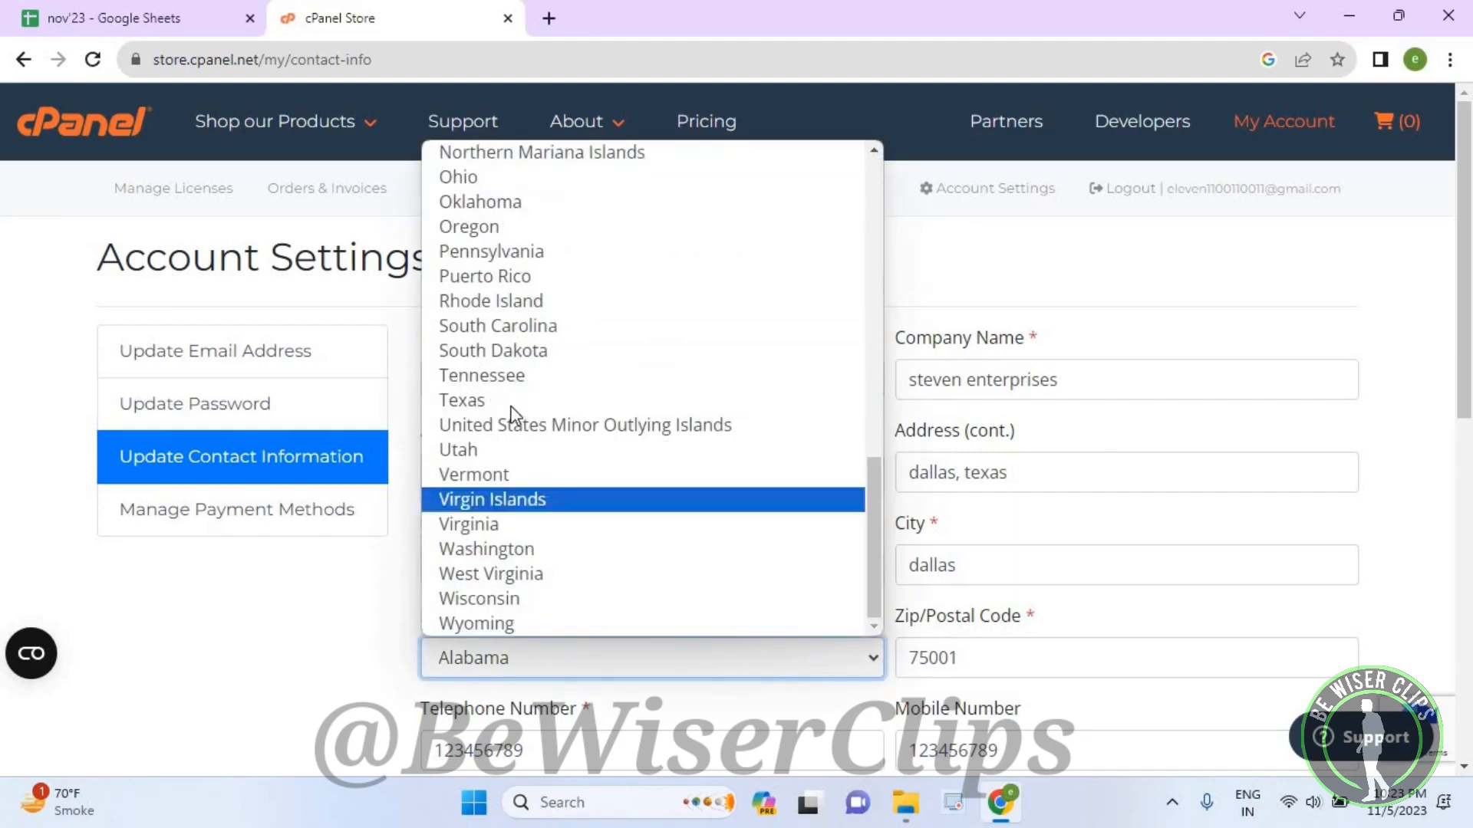
{"action": "left_click", "coordinate": [461, 399]}
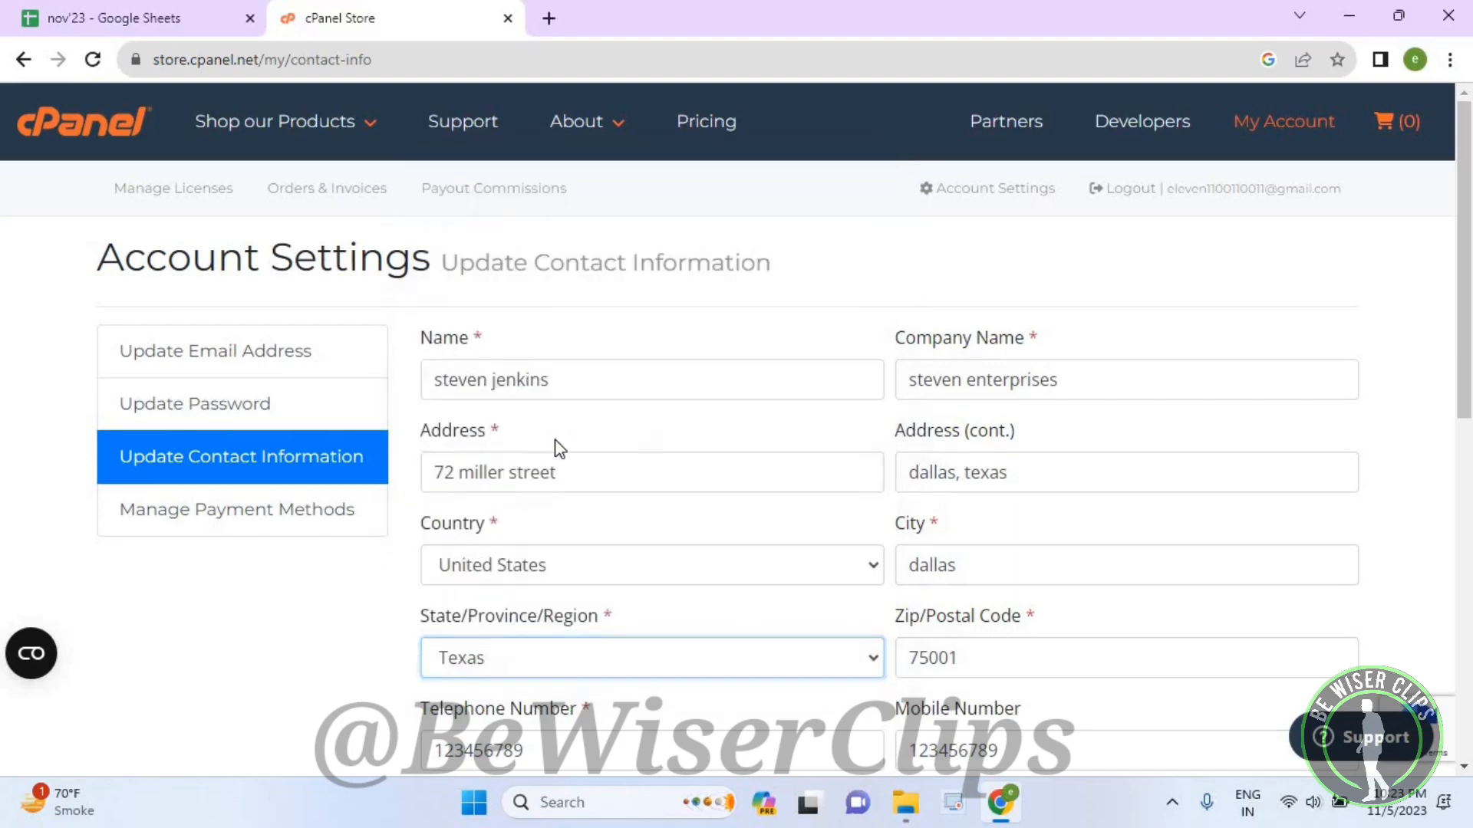
{"action": "scroll", "scroll_direction": "down", "scroll_amount": 3}
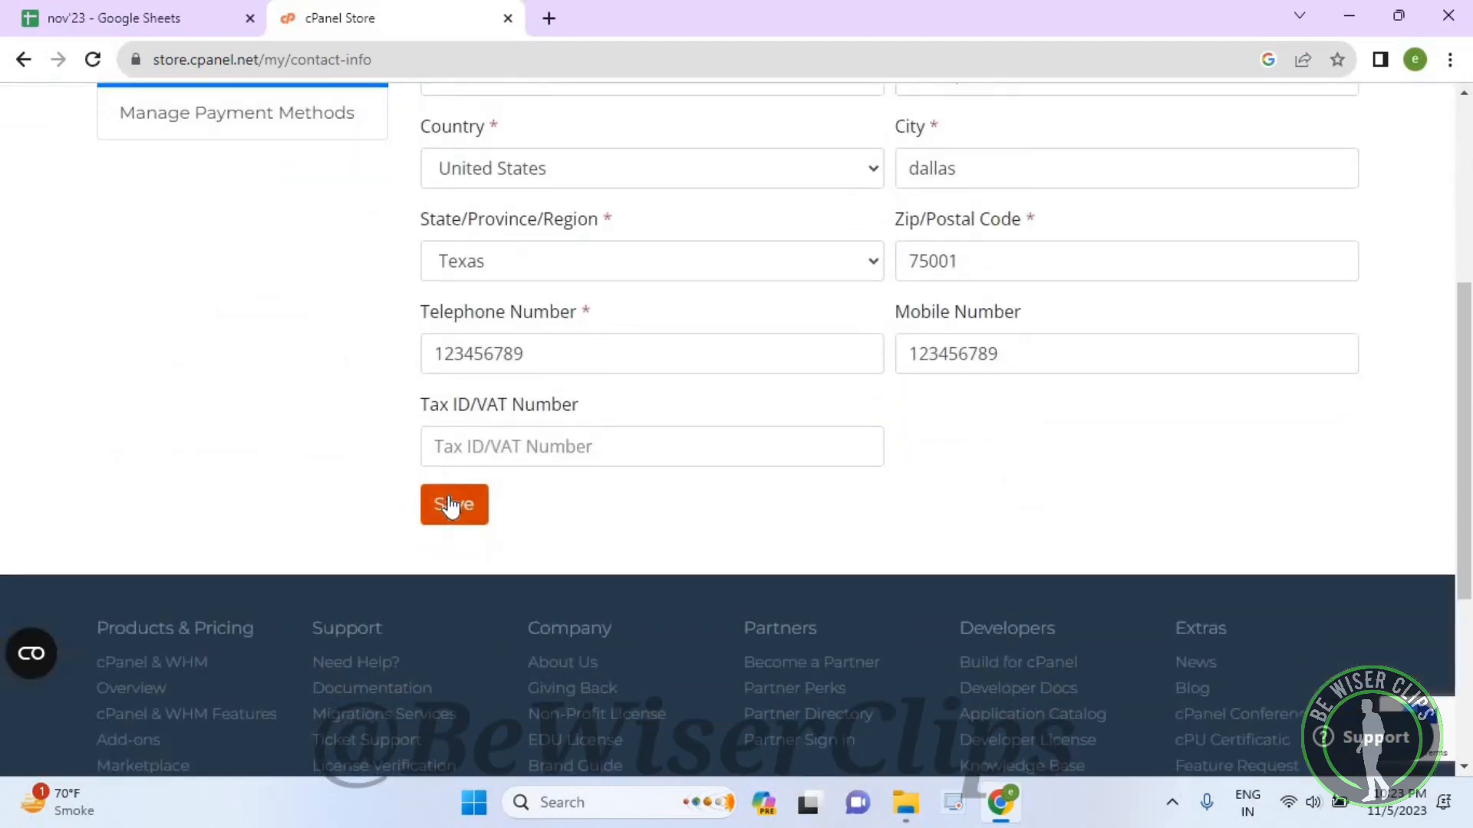